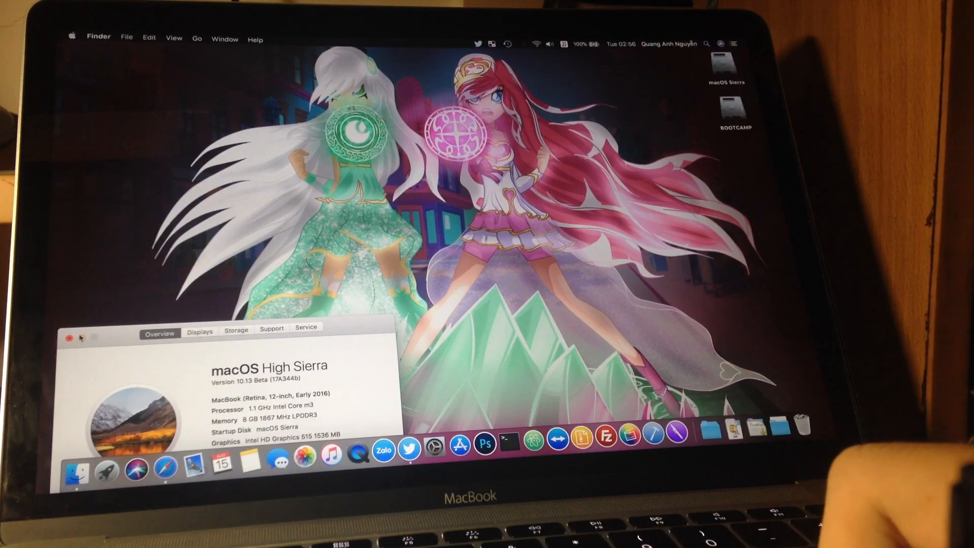
Step: Close the About This Mac window showing macOS High Sierra 10.13 beta
click(70, 337)
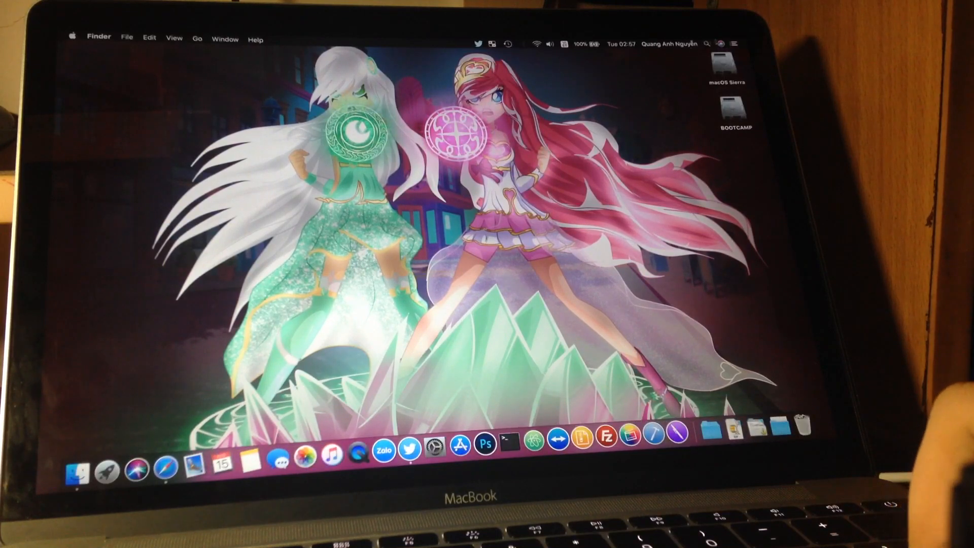
Step: Open System Preferences from the Dock
click(720, 43)
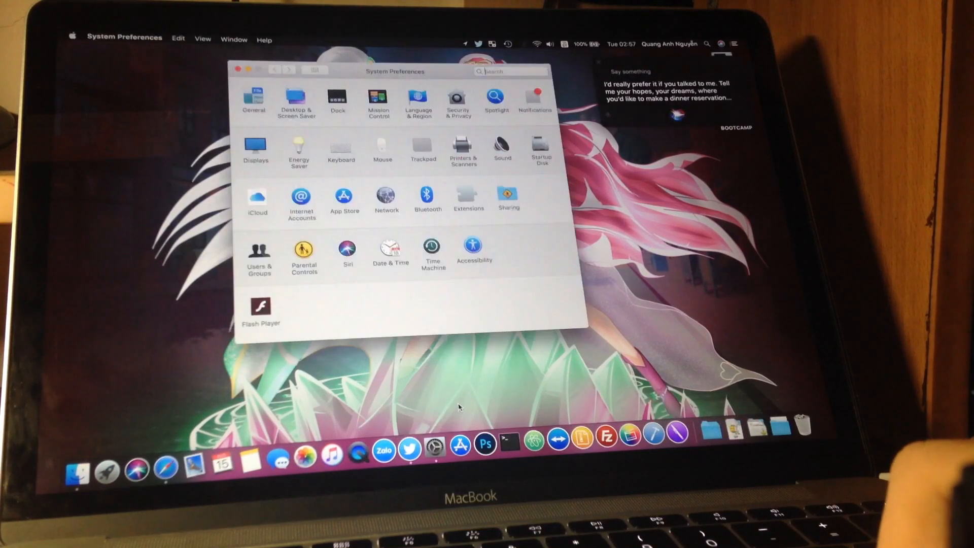
mouse_move(601, 64)
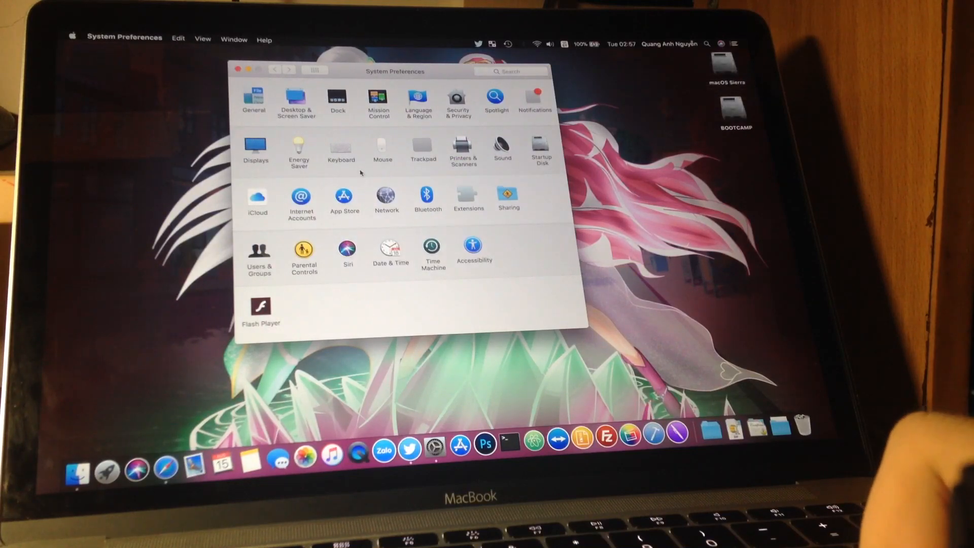
mouse_move(399, 186)
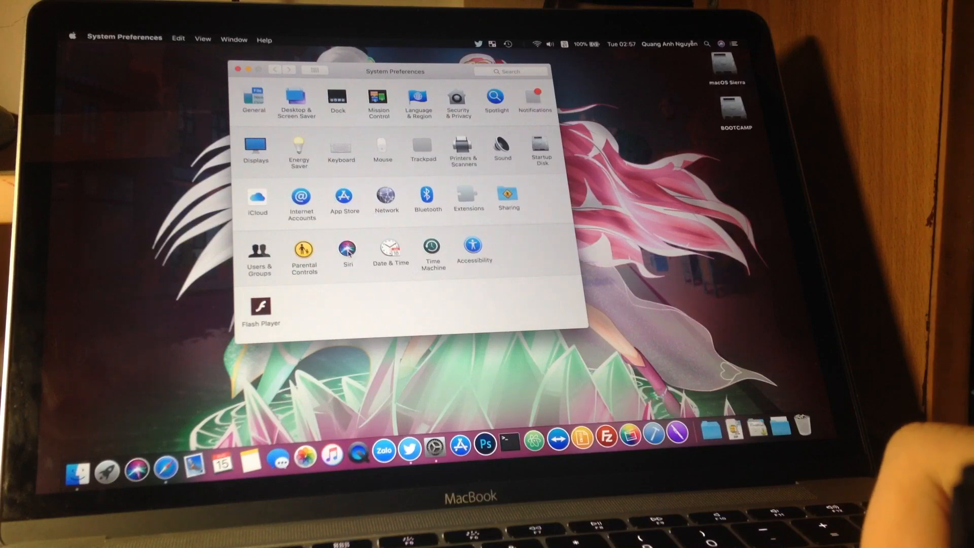
Step: Enable Ask Siri in the Siri pane, confirm the prompt, and close System Preferences
click(348, 248)
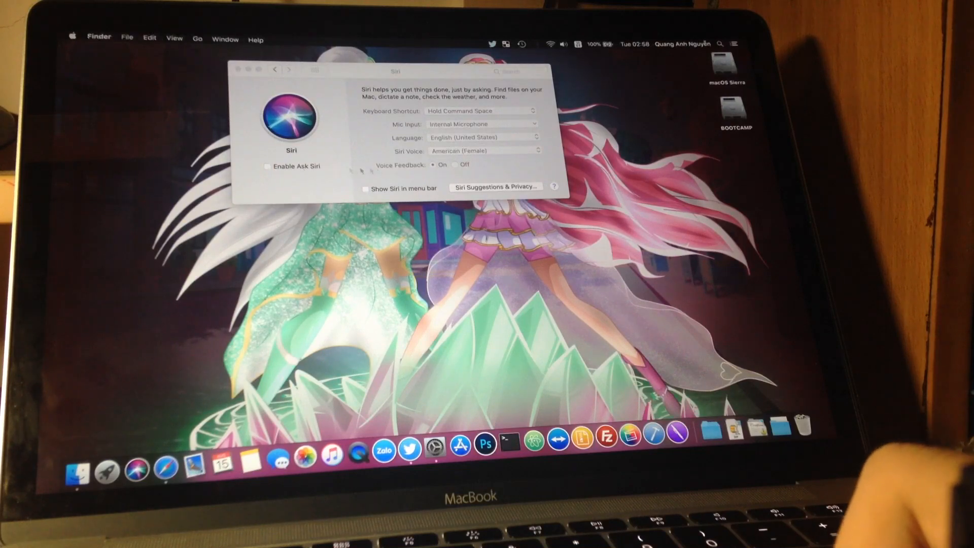
click(267, 166)
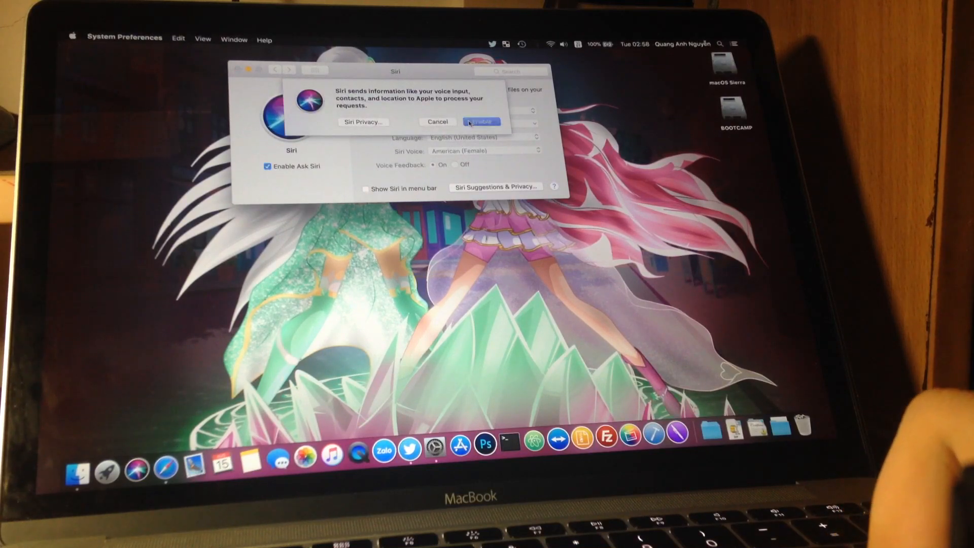
click(481, 121)
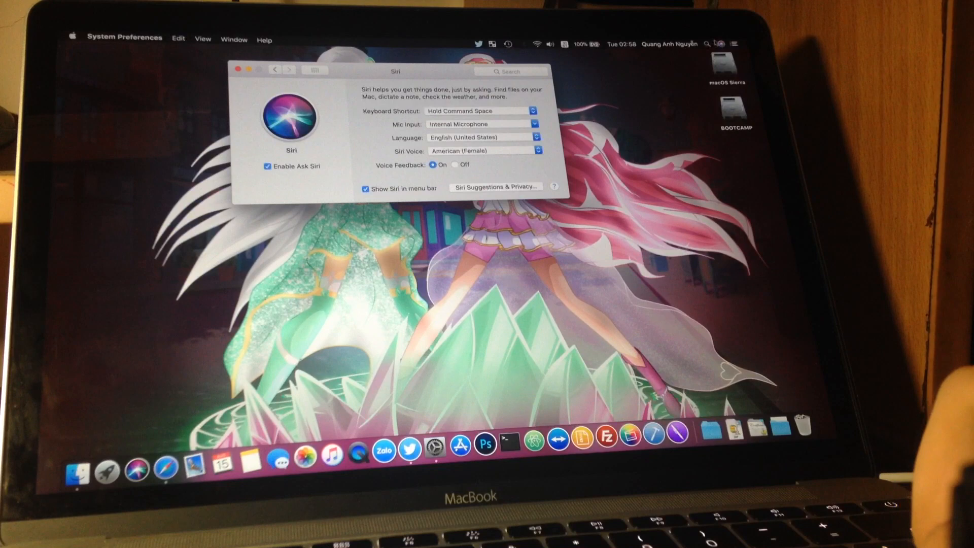
key(cmd+space)
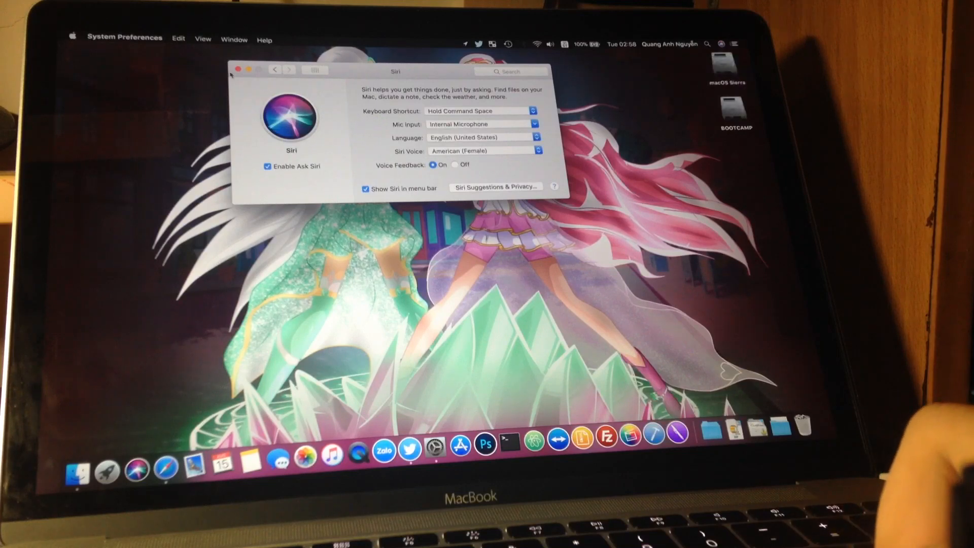
click(236, 70)
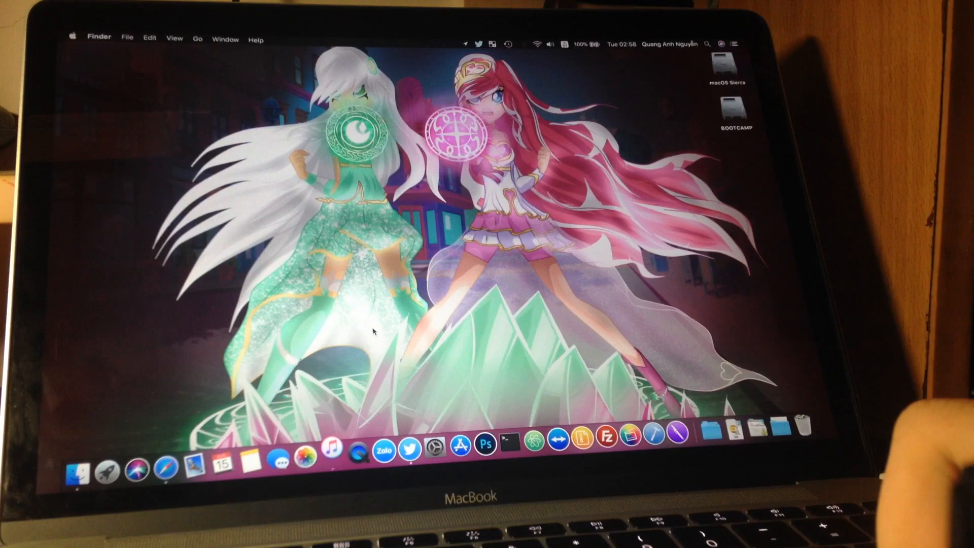
Step: Launch iTunes from the Dock and dismiss the expanded folder stack
click(330, 459)
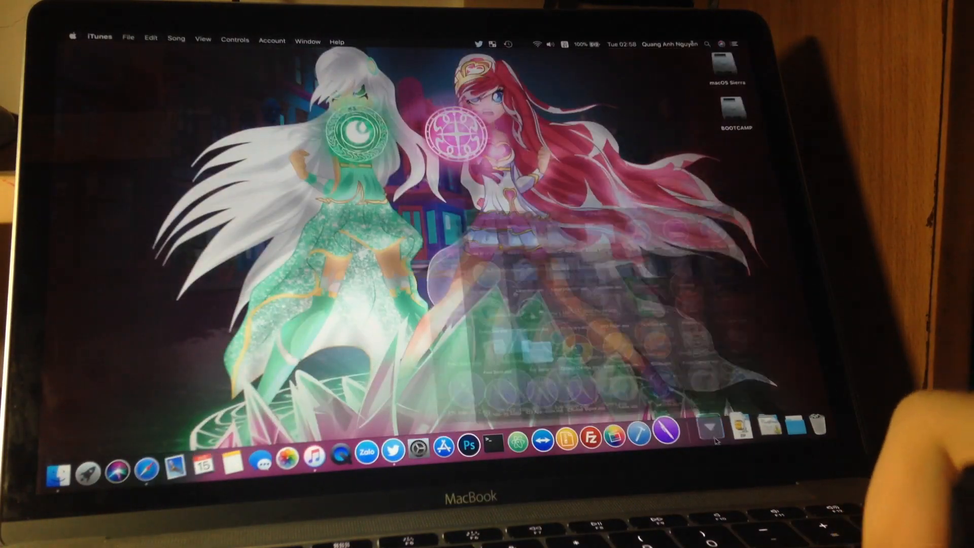
click(707, 426)
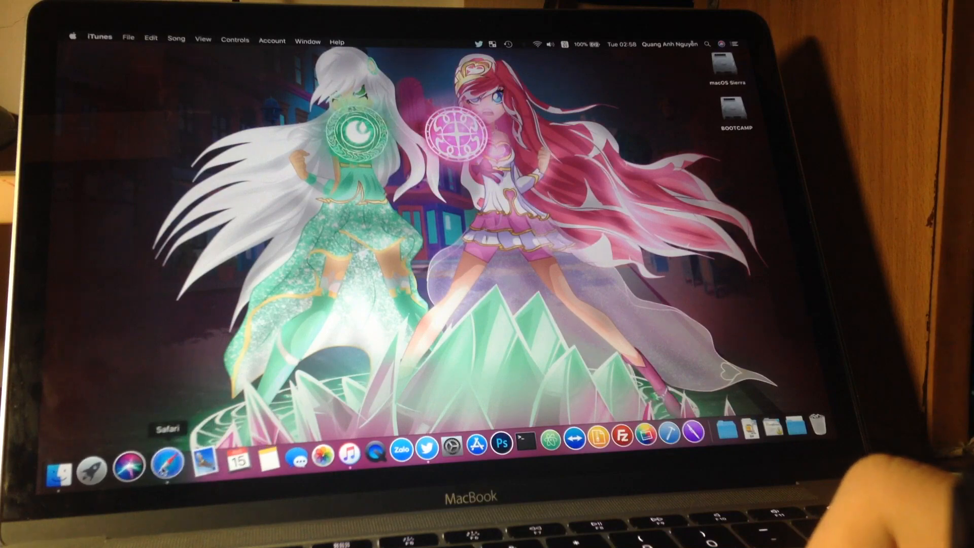
Step: Open Safari, type 'jdhgjhdj' in the address bar, then force quit Safari
click(166, 465)
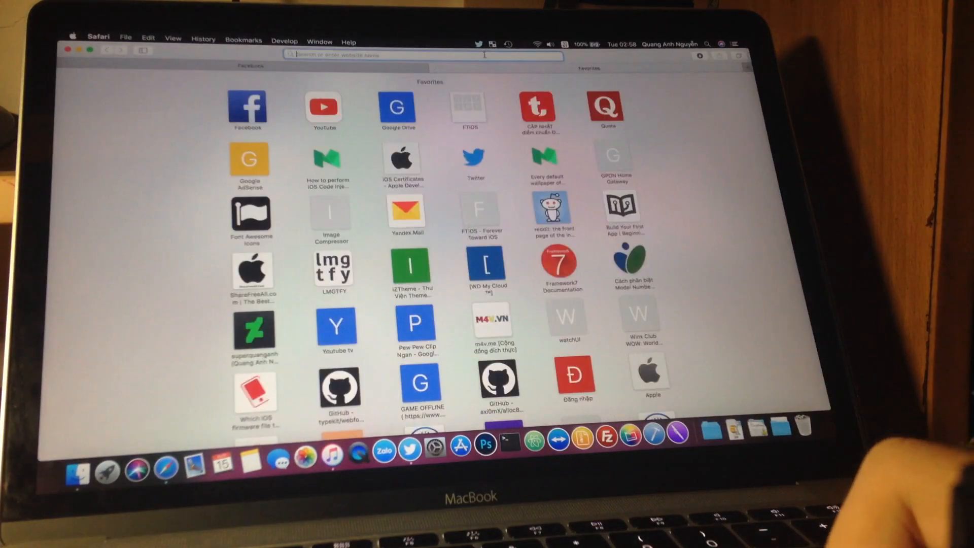
text(jdhgjhdj)
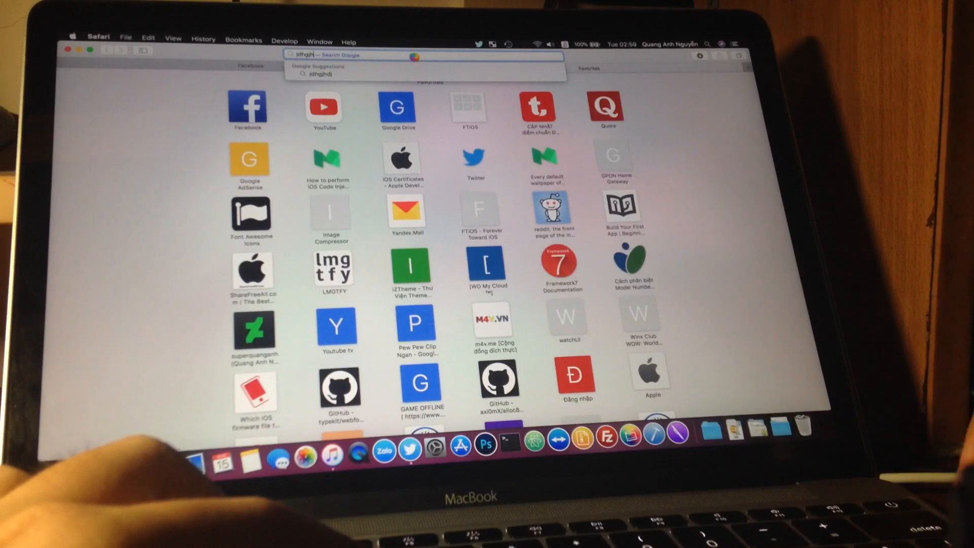
key(Backspace)
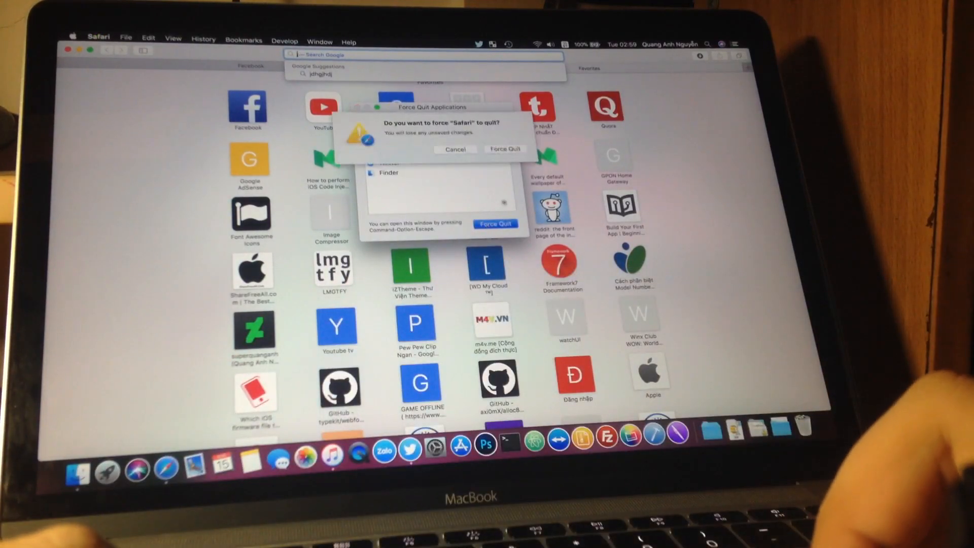
click(504, 149)
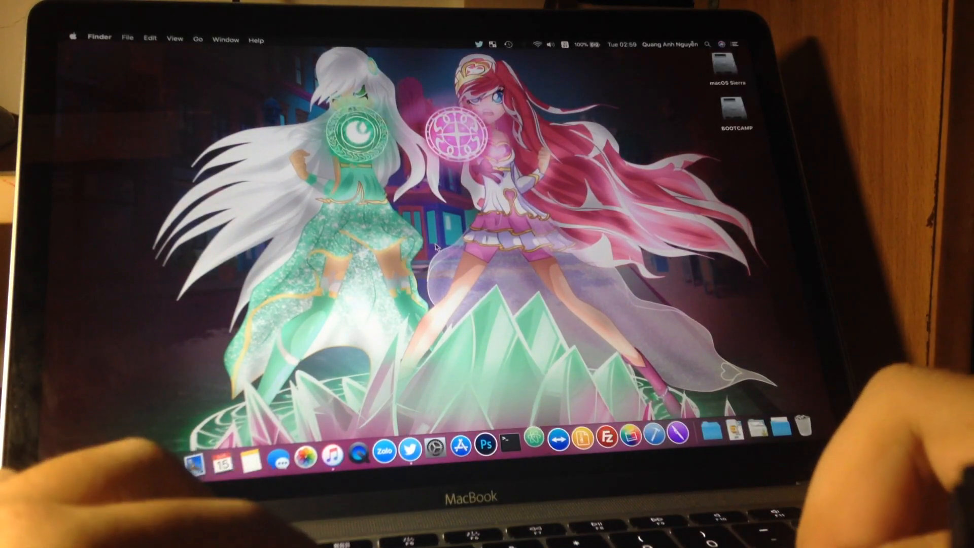
Step: Launch Atom and type random letters, then repeated a's and c's, in the untitled file
click(534, 433)
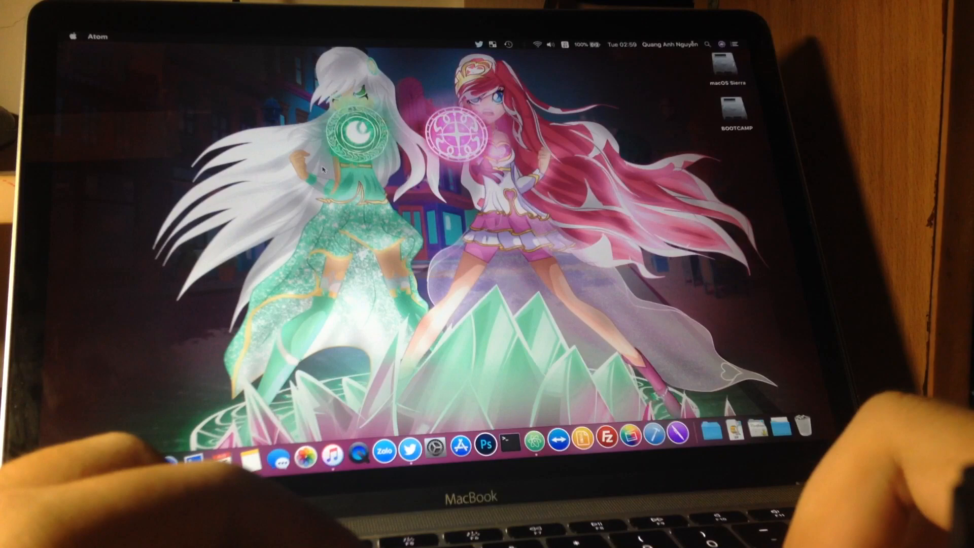
click(515, 441)
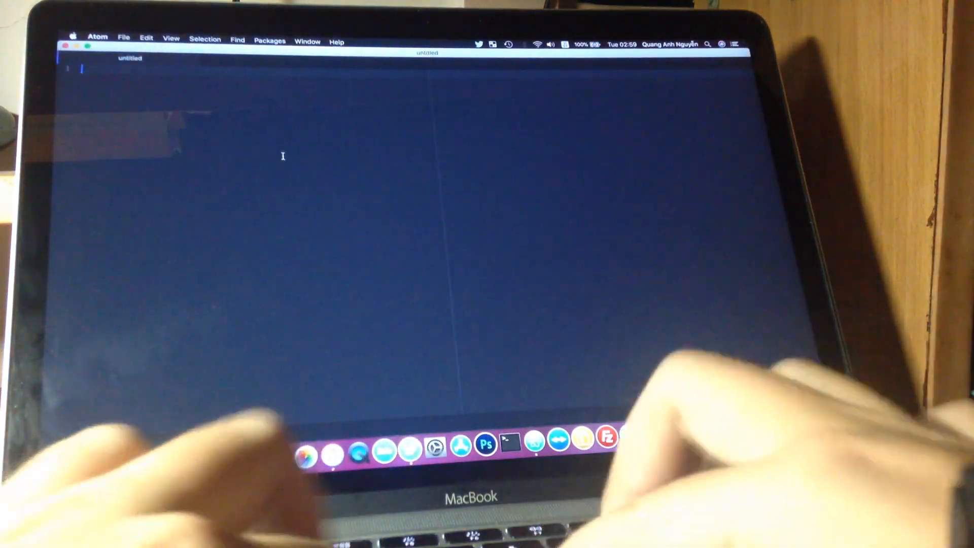
text(dj)
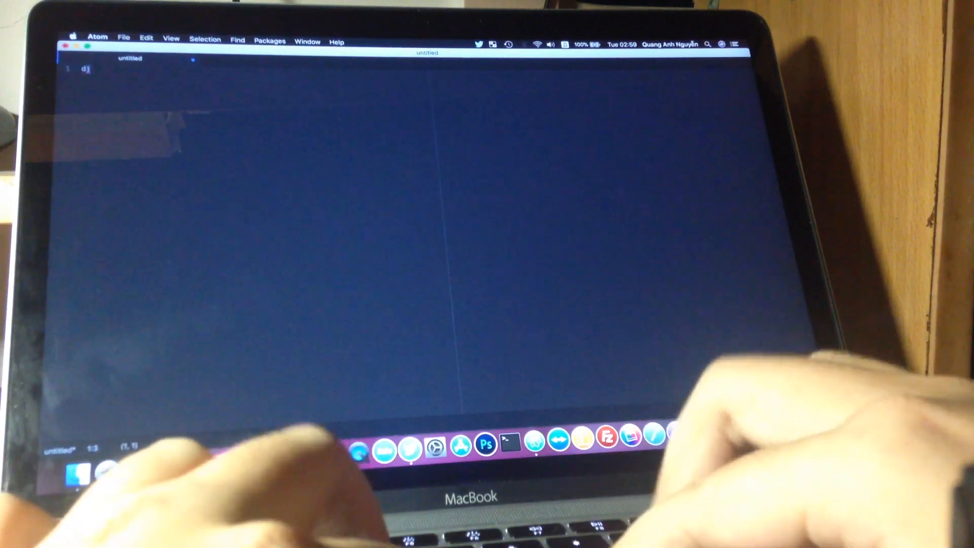
text(k)
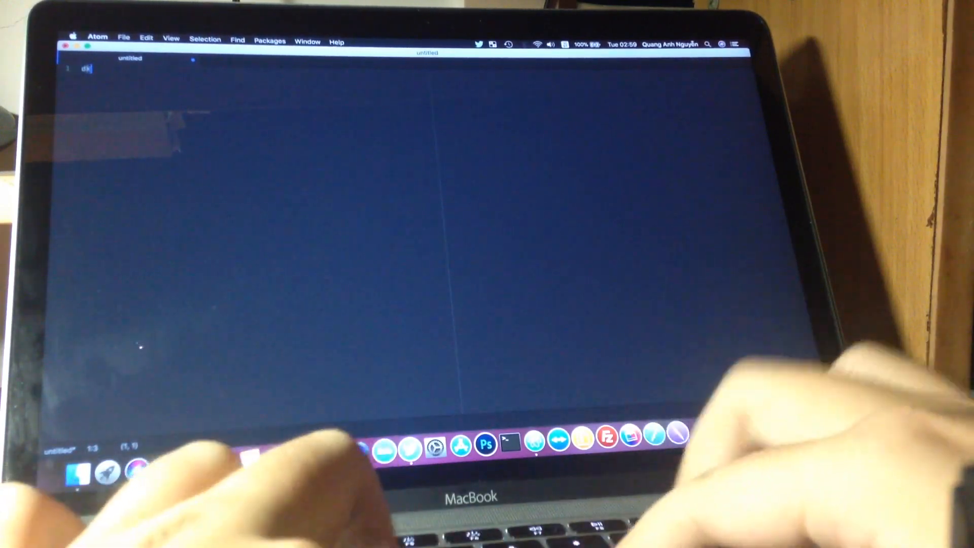
text(hfjshgjzhfkgfdlghjskfjkfjgkxhfkghxfbhfdkjkxjkfjgk)
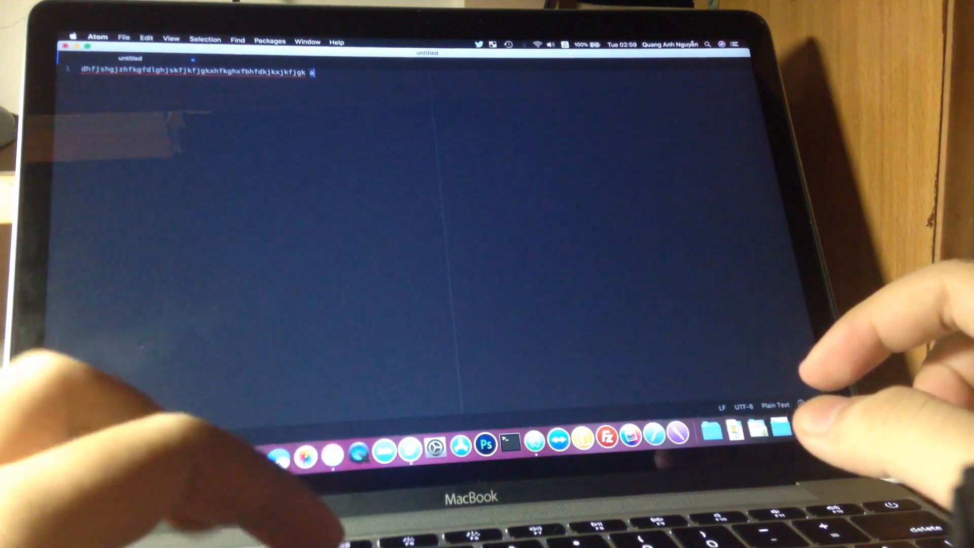
text(aaaaaaaa)
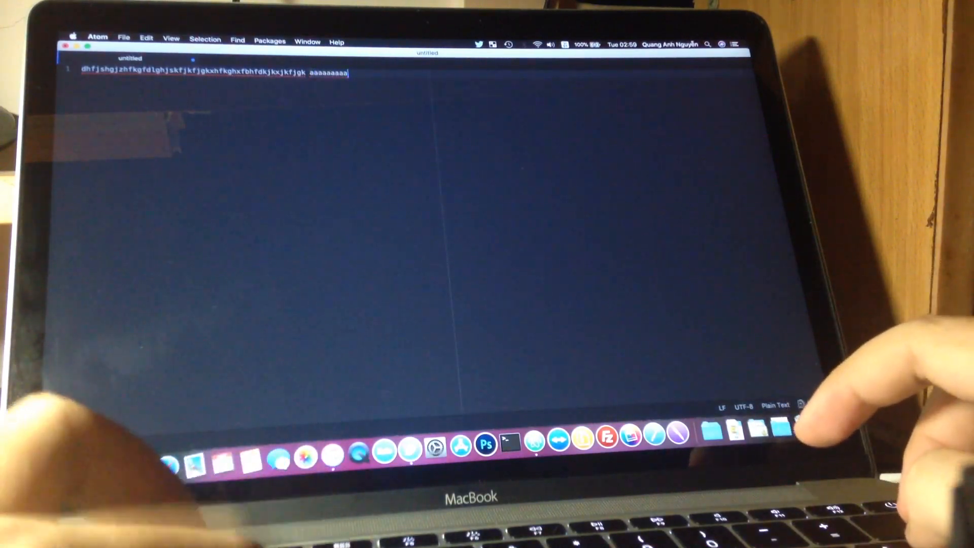
text(ccccc)
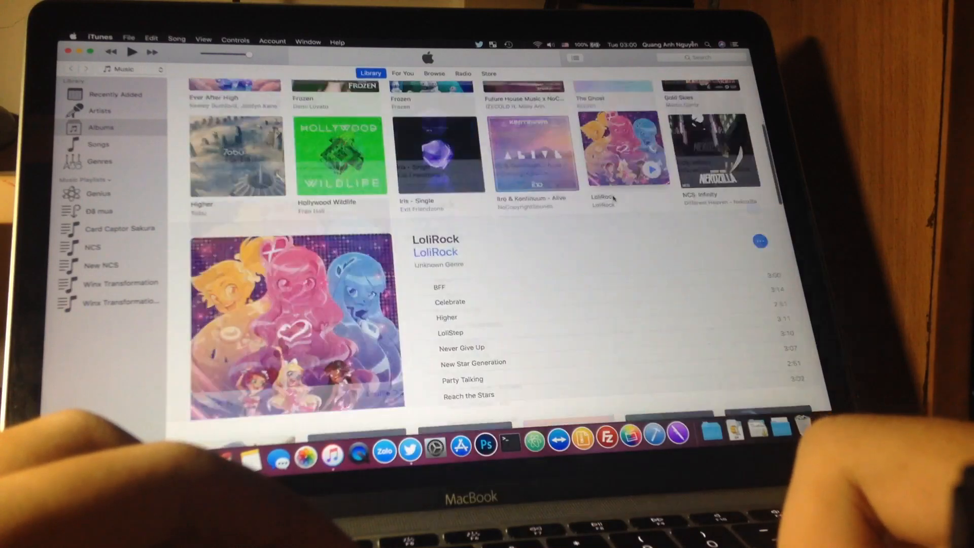
Step: Scroll the iTunes album grid down to the Winx Club albums at the bottom
scroll(down, 3)
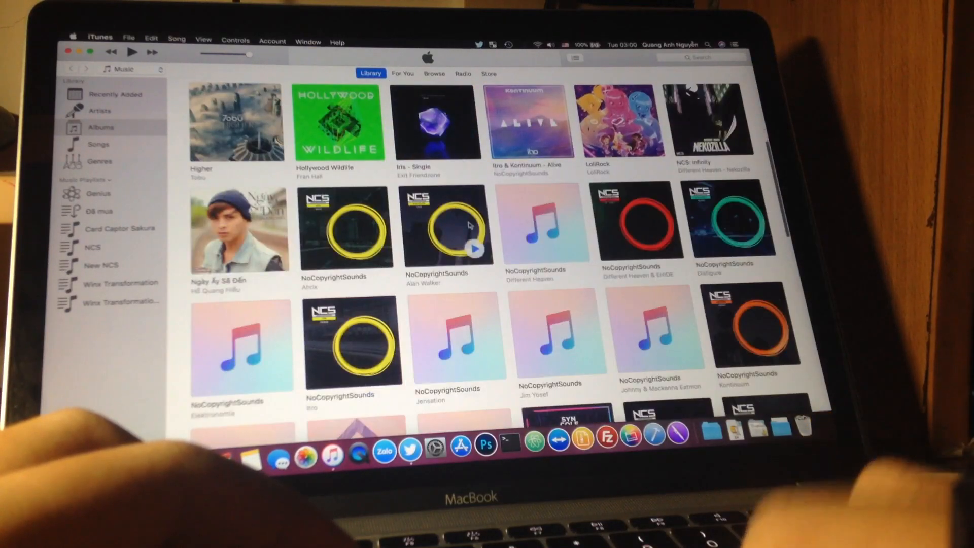
scroll(down, 3)
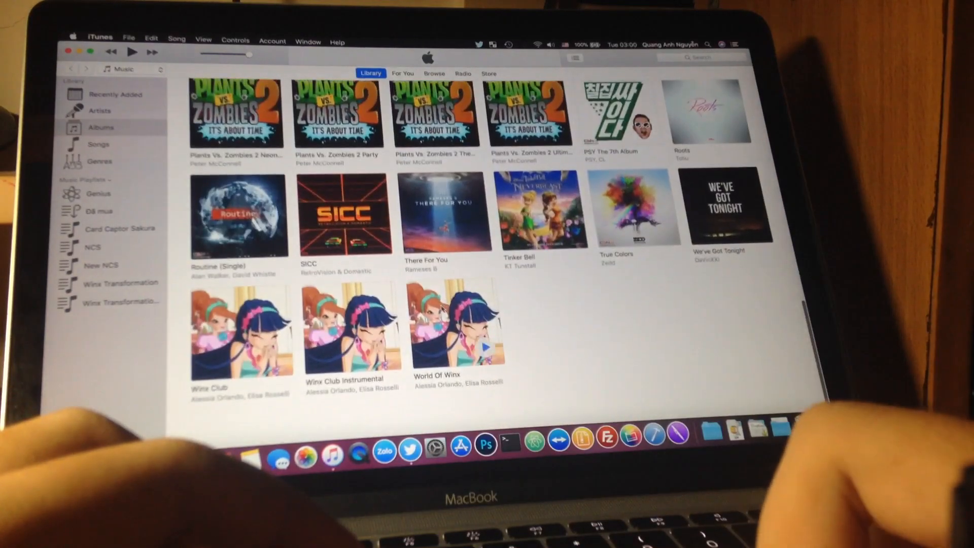
click(442, 330)
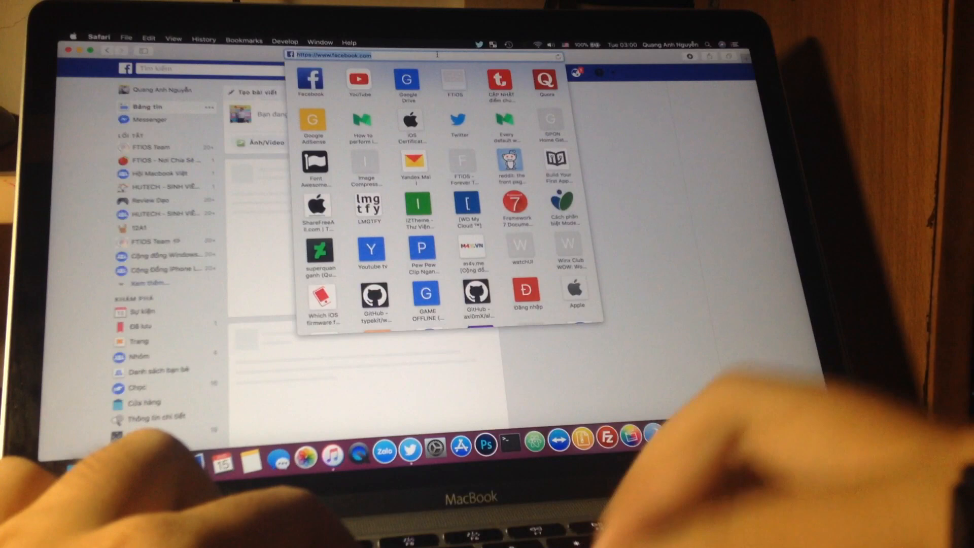
Step: Search 'ftios', open ftios.vn, and scroll through the macOS 10.13 beta 5 Release Notes
text(ftios.vn/)
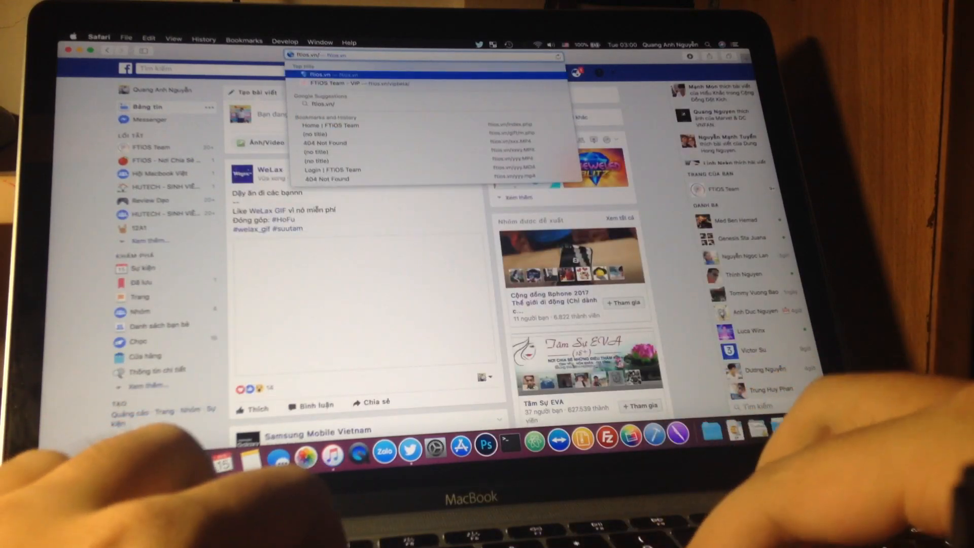
click(332, 75)
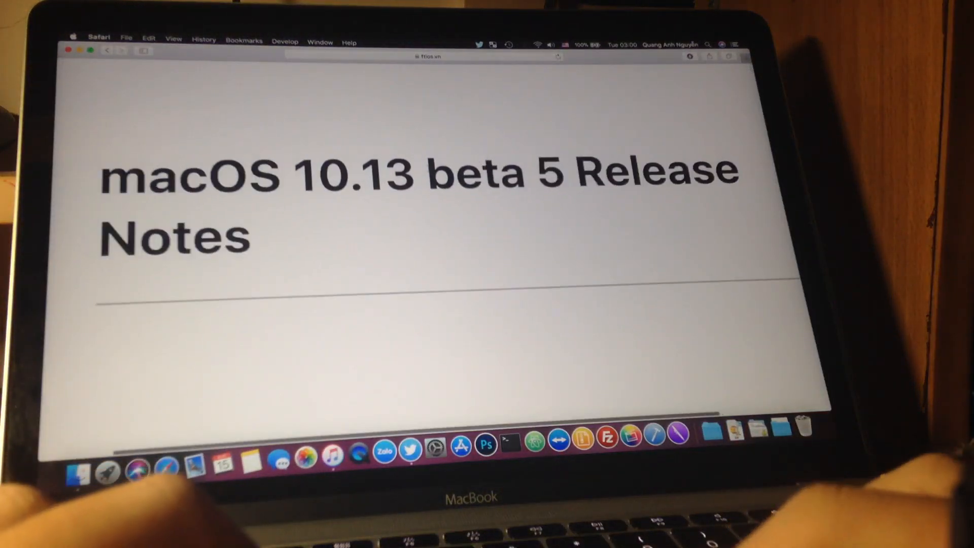
scroll(down, 3)
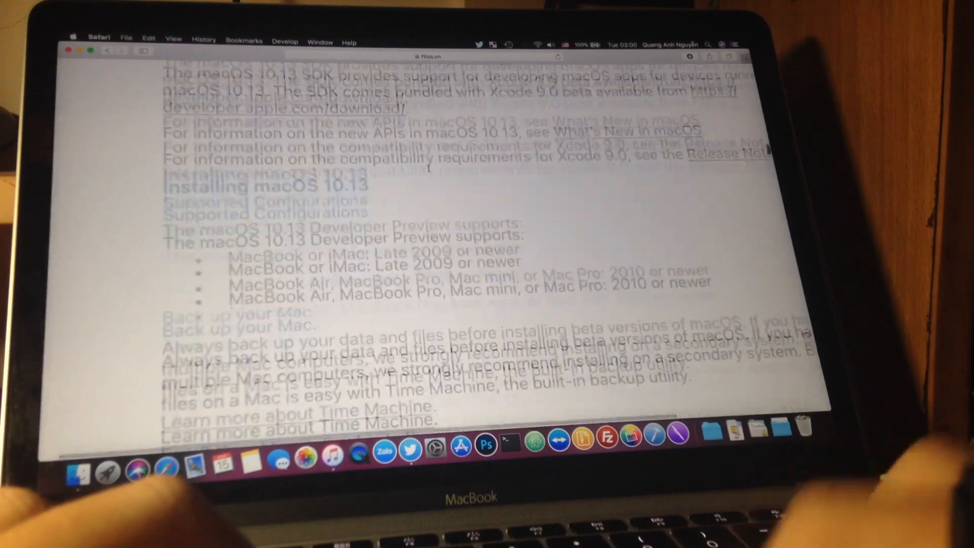
scroll(down, 3)
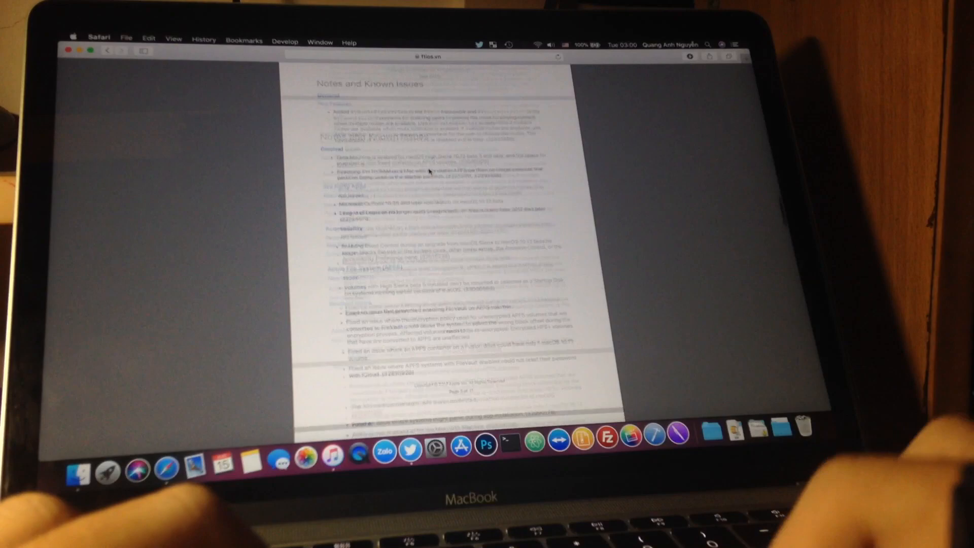
scroll(down, 3)
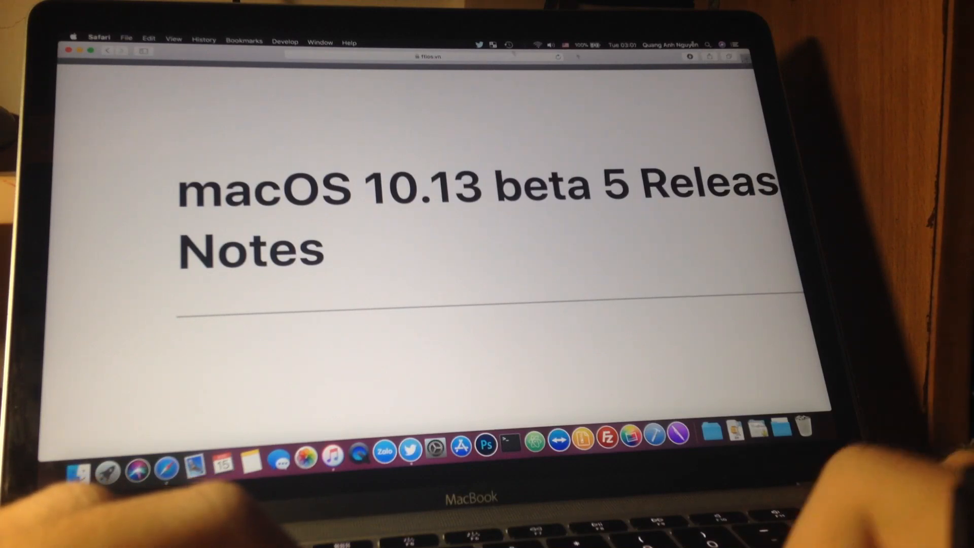
Step: Choose Quit Safari from the Safari menu
click(99, 38)
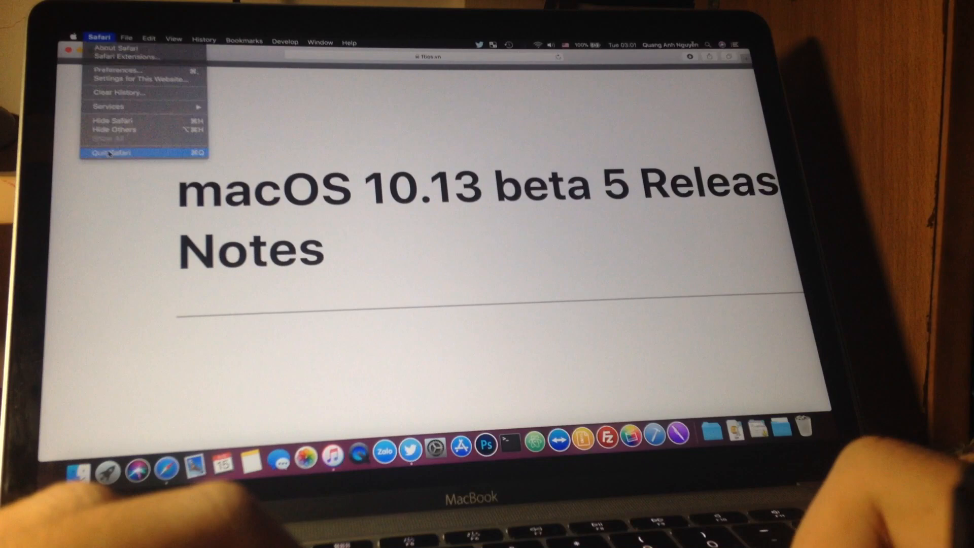
click(111, 153)
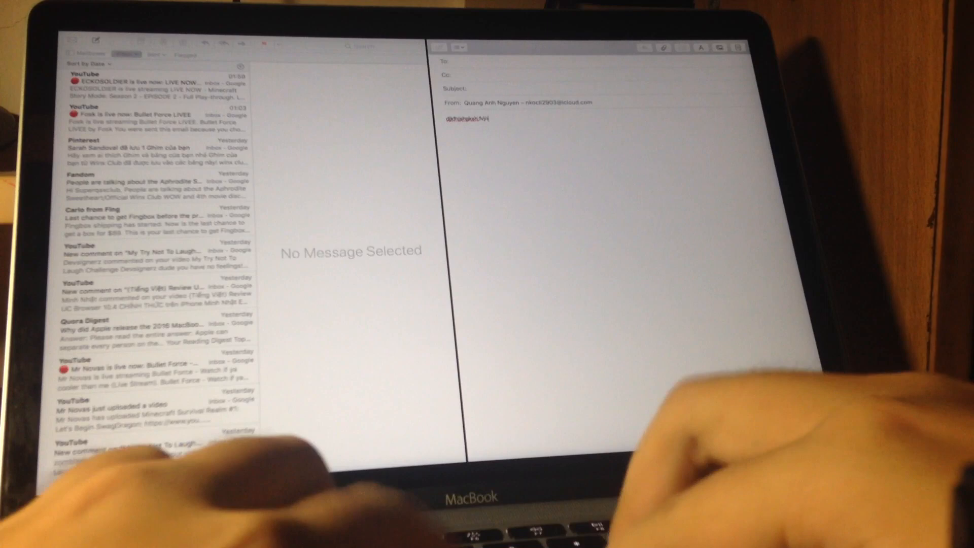
Step: Type 'tgf' into the draft message, then close the new message window
text(tgf)
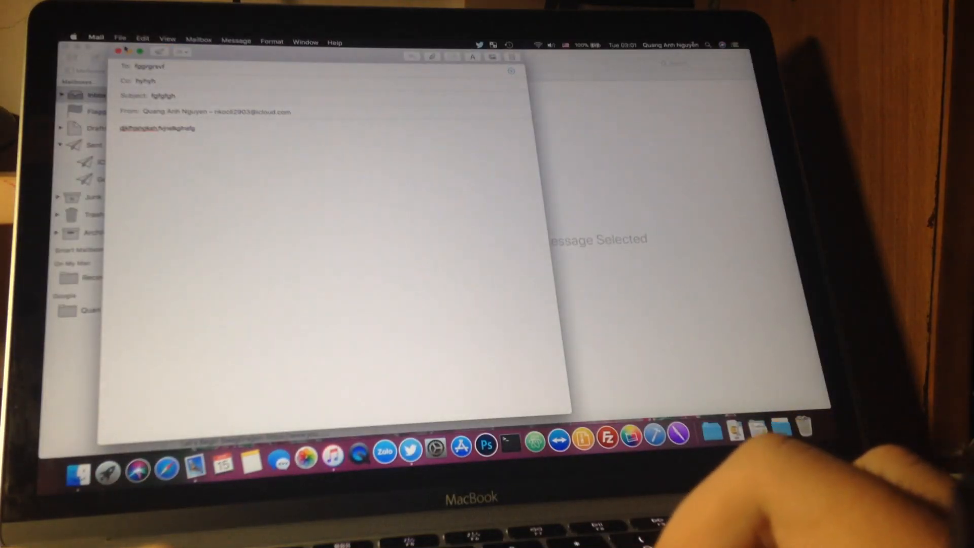
click(122, 51)
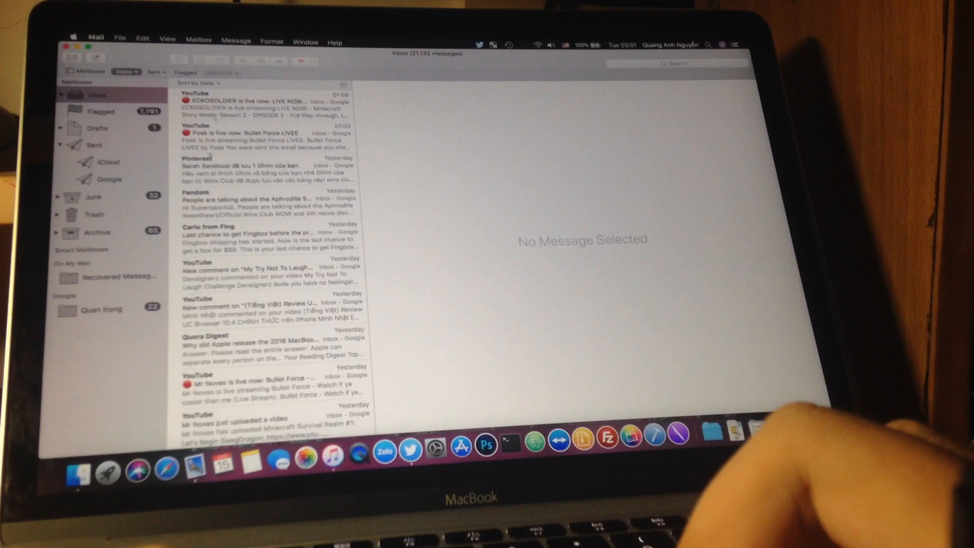